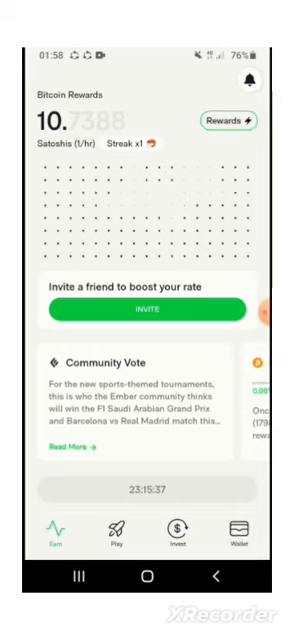
- View the Wallet showing £0.00 available funds, with Bitcoin self-custody and Game Wallet both empty
click(264, 536)
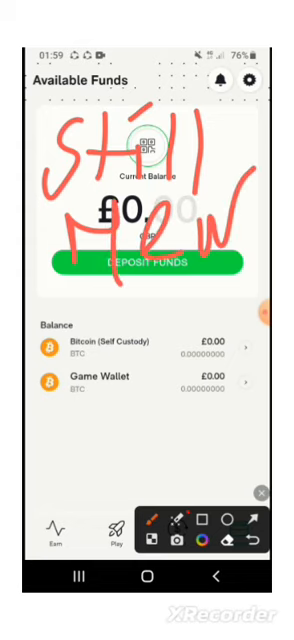
click(264, 492)
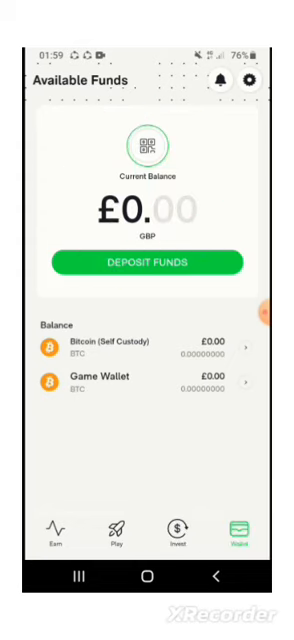
- Return to the Earn screen listing Sat Airdrop survey boosts and the Friends section
click(52, 536)
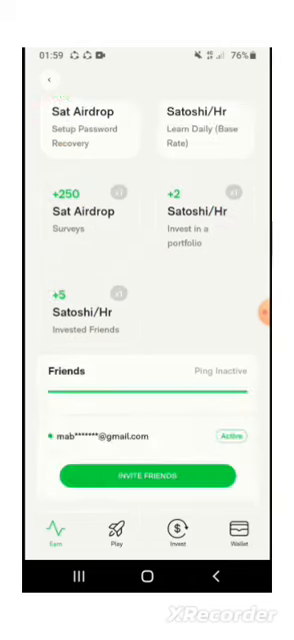
- Browse User Stats and Community Stats on Earn, then land on Play listing $185 Portfolio Open and $750 High Stakes
scroll(down, 3)
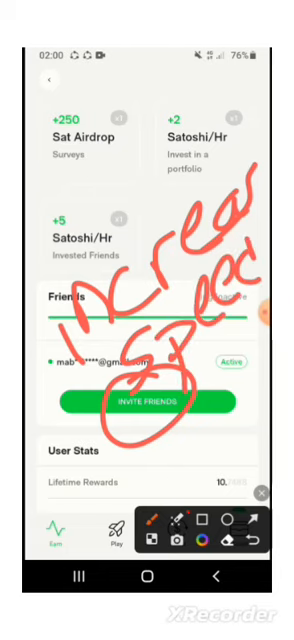
click(264, 492)
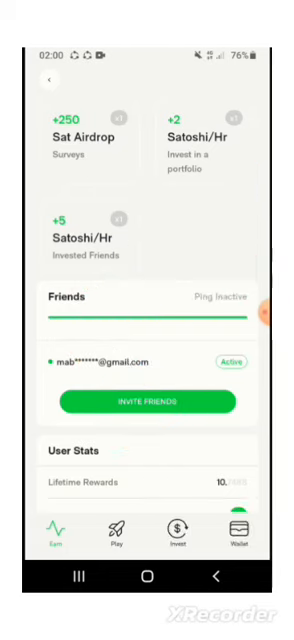
scroll(down, 3)
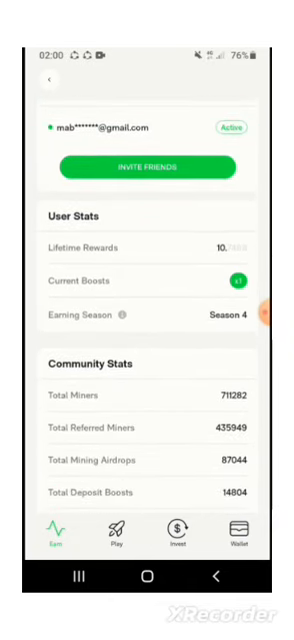
scroll(down, 3)
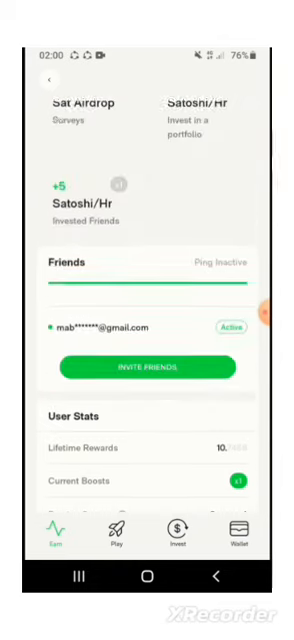
scroll(down, 3)
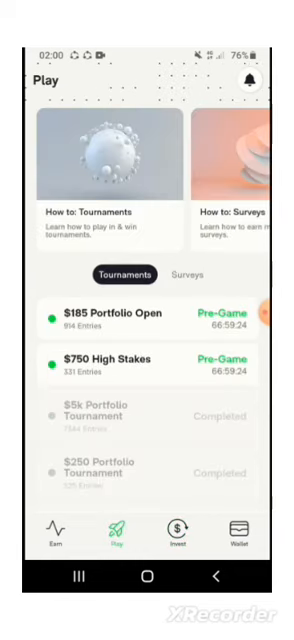
- Check the Surveys list, then begin entering the $185 Portfolio Open tournament with its $0.10 fee
click(188, 272)
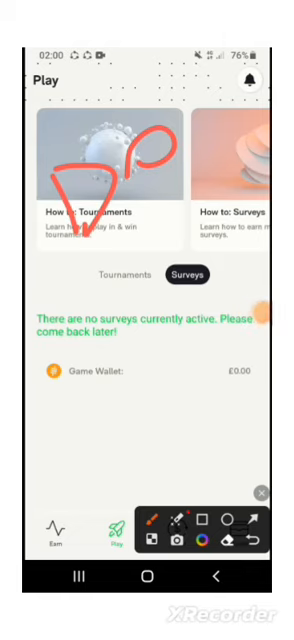
click(190, 276)
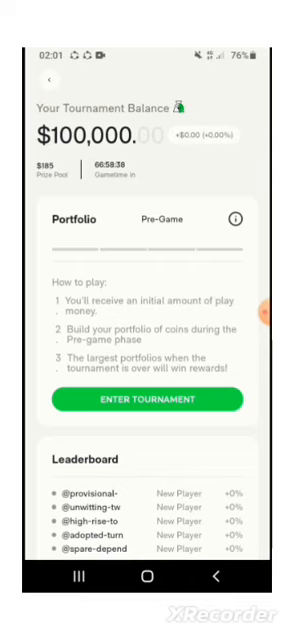
click(146, 400)
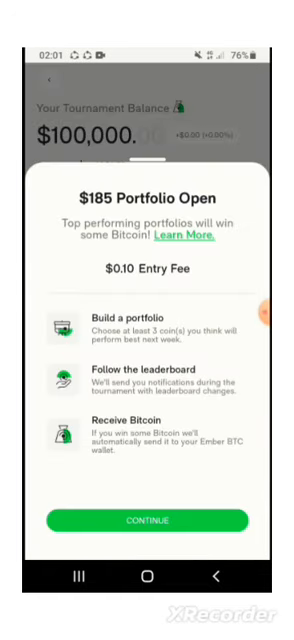